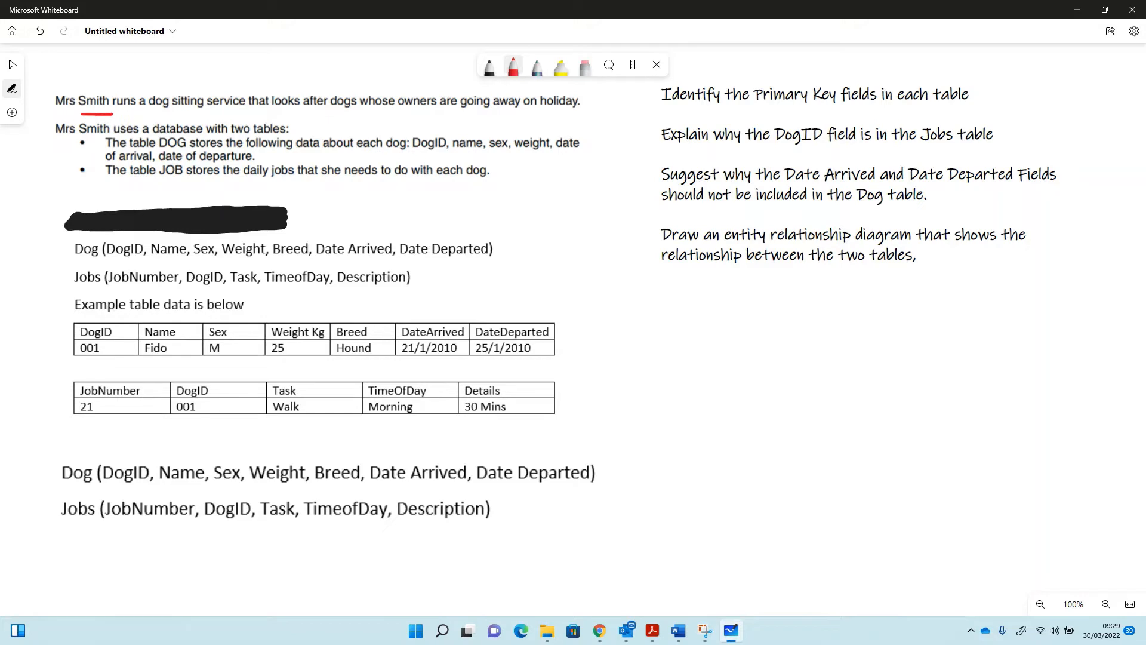
Step: Bracket the table-description bullets and the example tables in red, and underline the primary-key question
left_click_drag(65, 142, 66, 172)
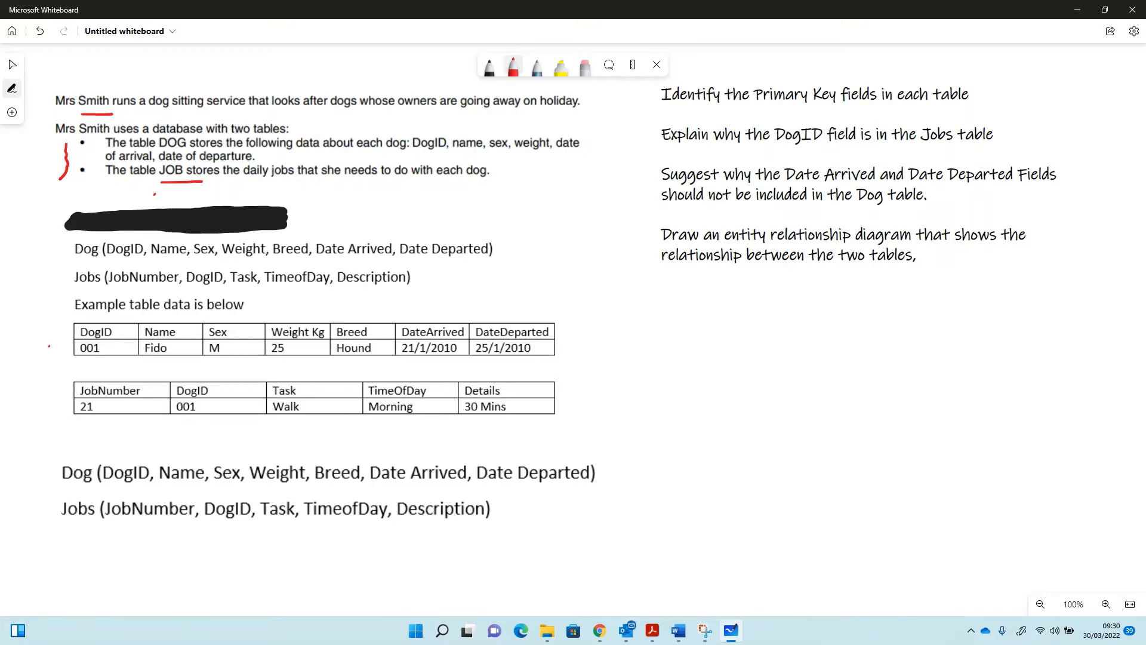
left_click_drag(53, 347, 53, 406)
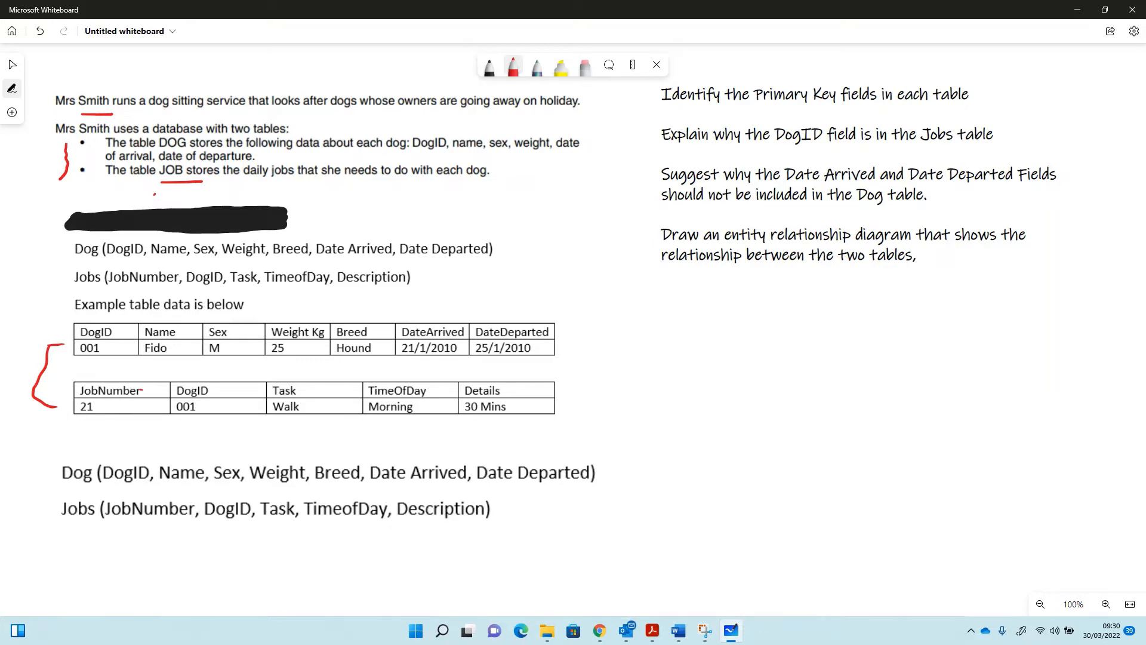
left_click_drag(662, 116, 830, 112)
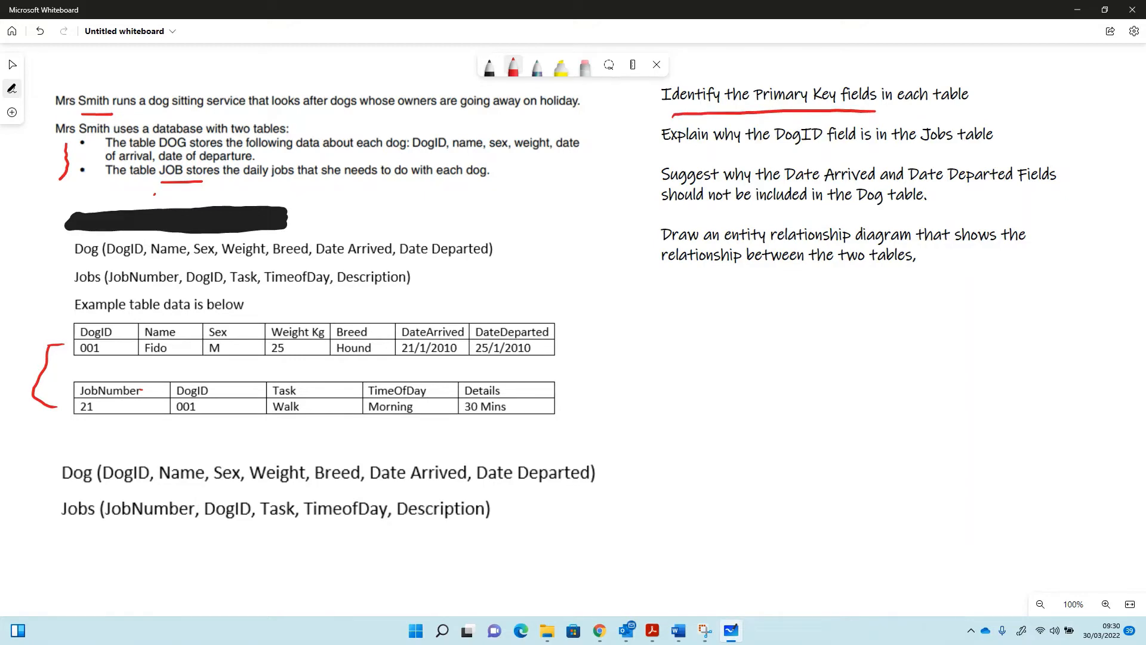
Step: Underline DogID in the Dog definition and JobNumber in the Jobs definition as primary keys, and begin underlining the second question
left_click_drag(101, 488, 145, 487)
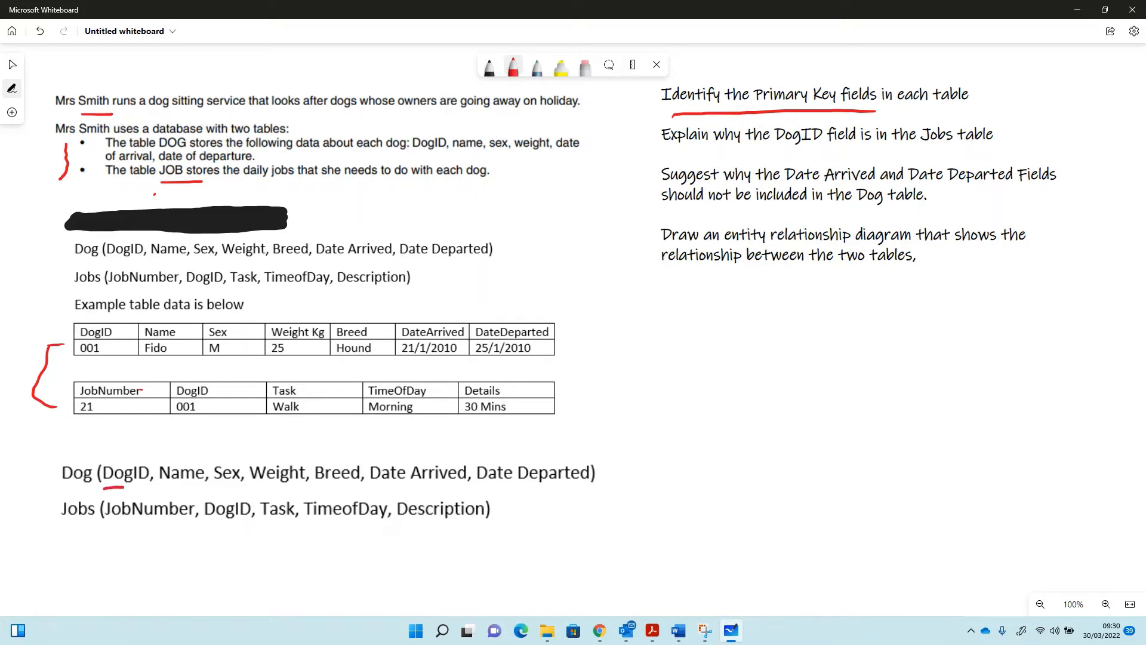
left_click_drag(104, 488, 156, 488)
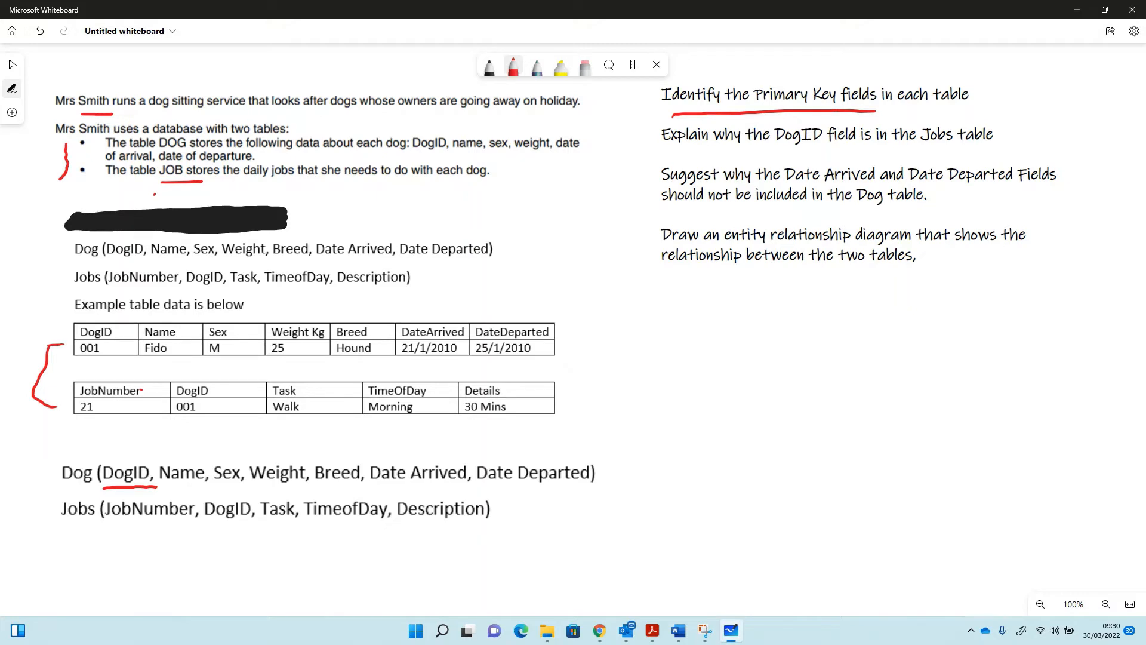
left_click_drag(107, 526, 187, 523)
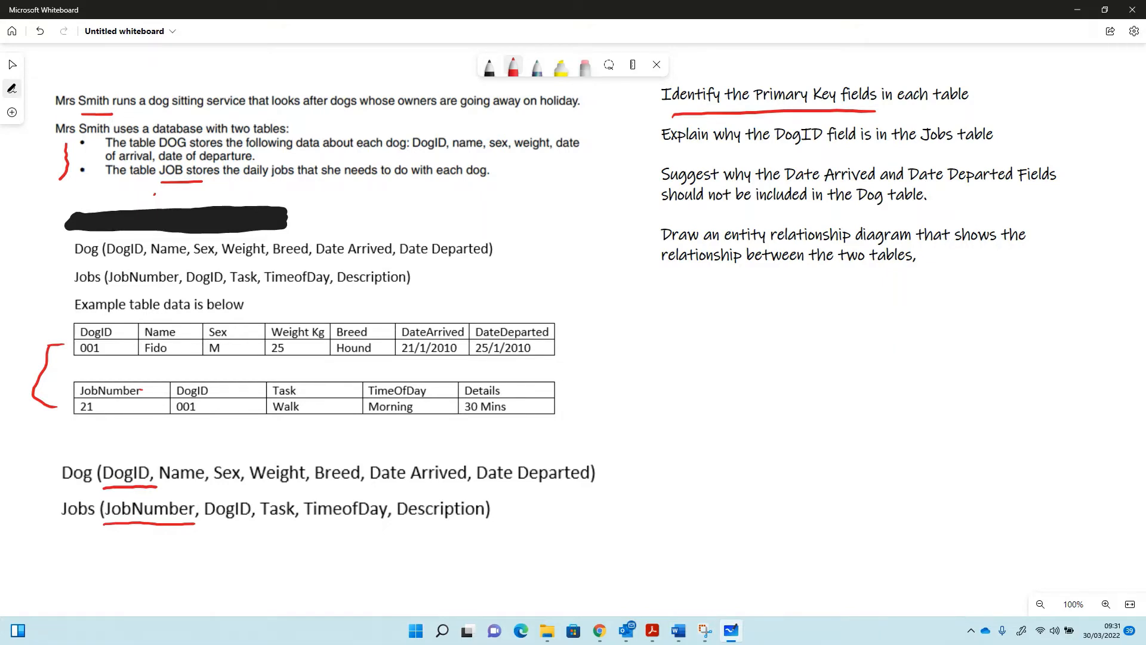
left_click_drag(661, 151, 775, 152)
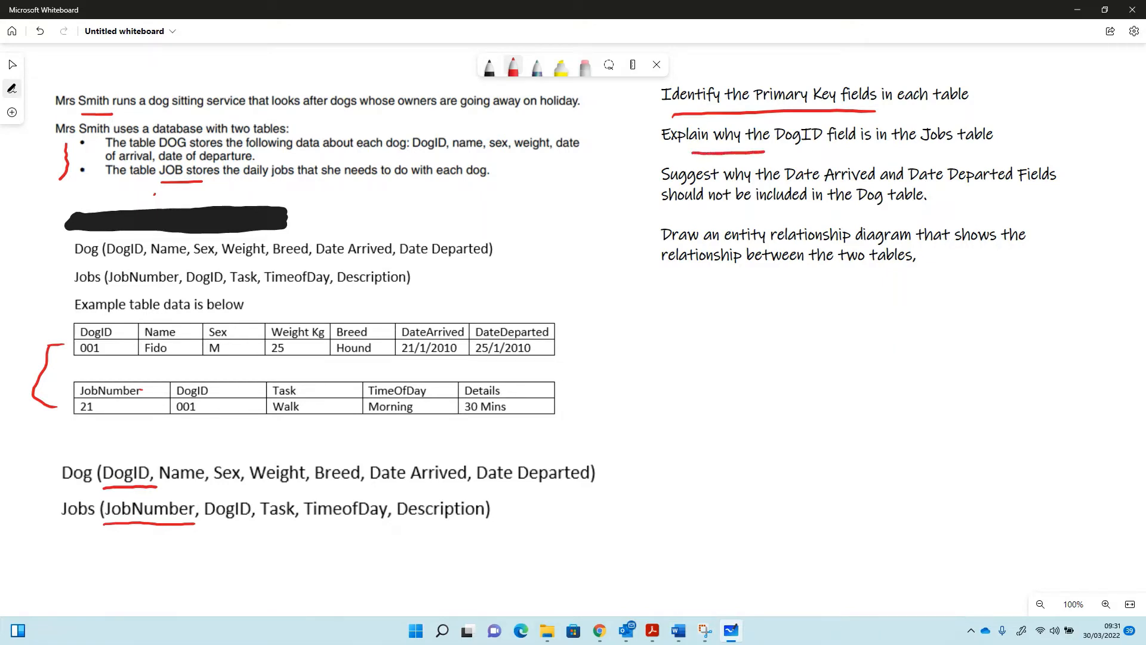
Step: Finish underlining the DogID question, wavy-underline DogID in Jobs and link it to Dog's DogID with an arc
left_click_drag(662, 151, 972, 152)
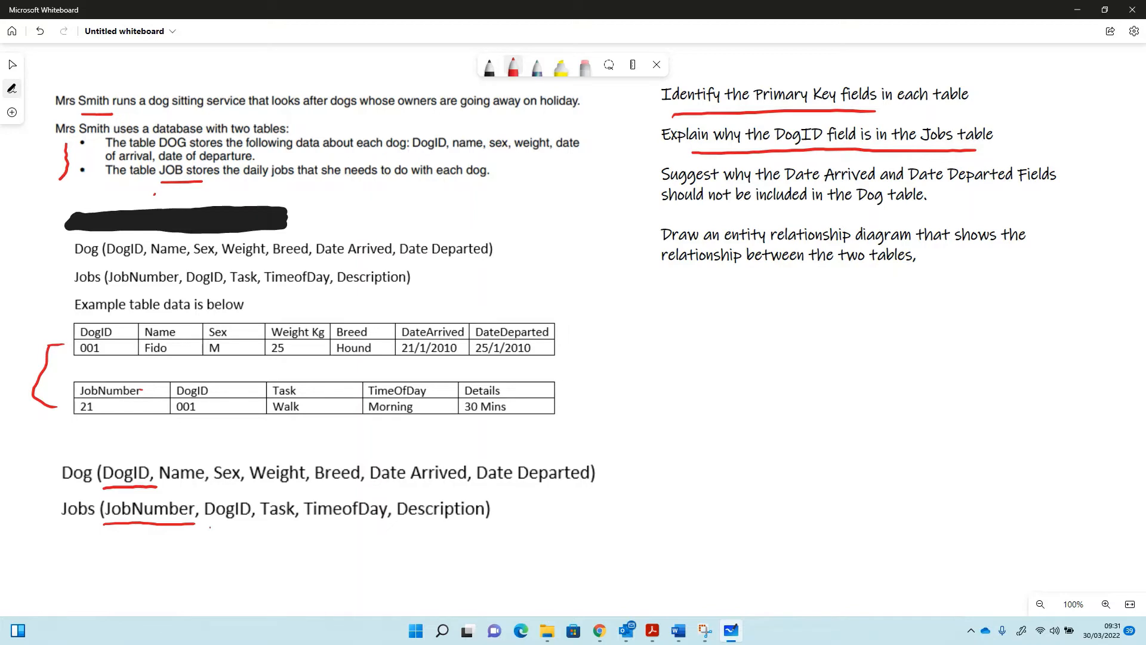
left_click_drag(213, 526, 252, 526)
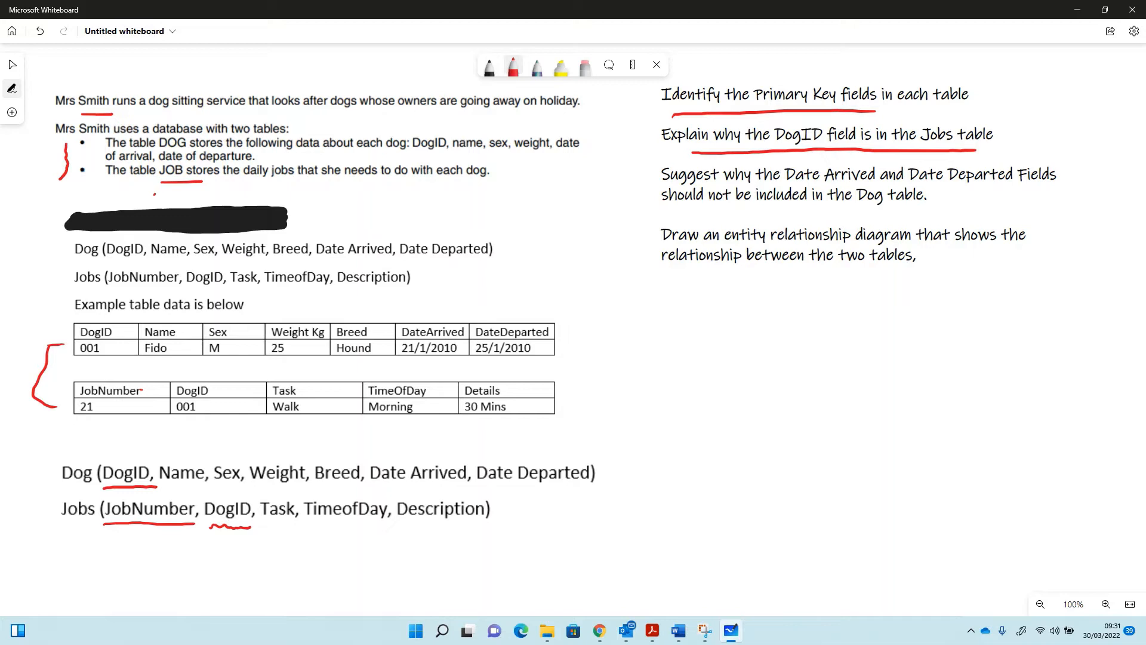
left_click_drag(106, 493, 231, 489)
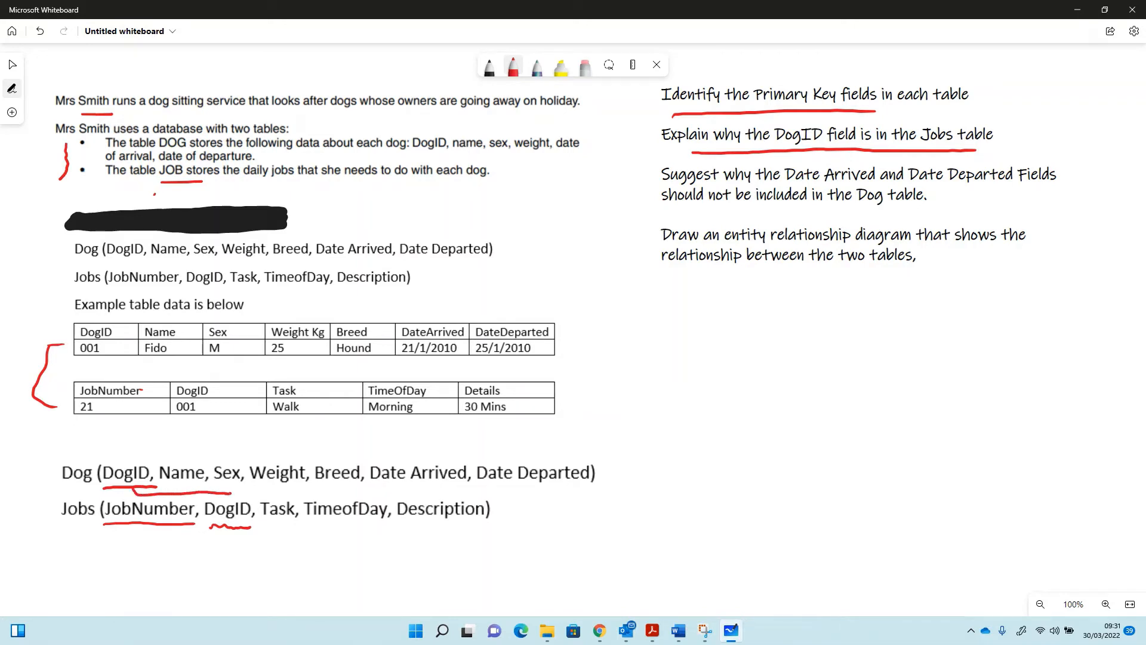
left_click_drag(131, 489, 241, 493)
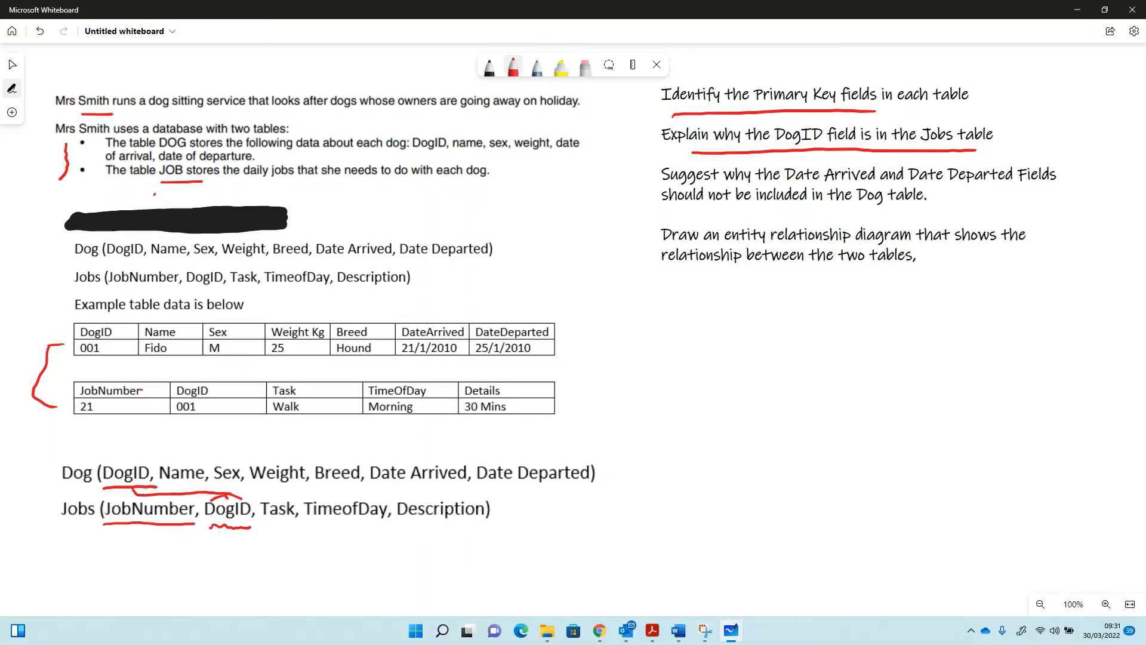
Step: Handwrite 'Foreign key' under the questions and begin bracketing the date-fields question
left_click_drag(698, 299, 692, 325)
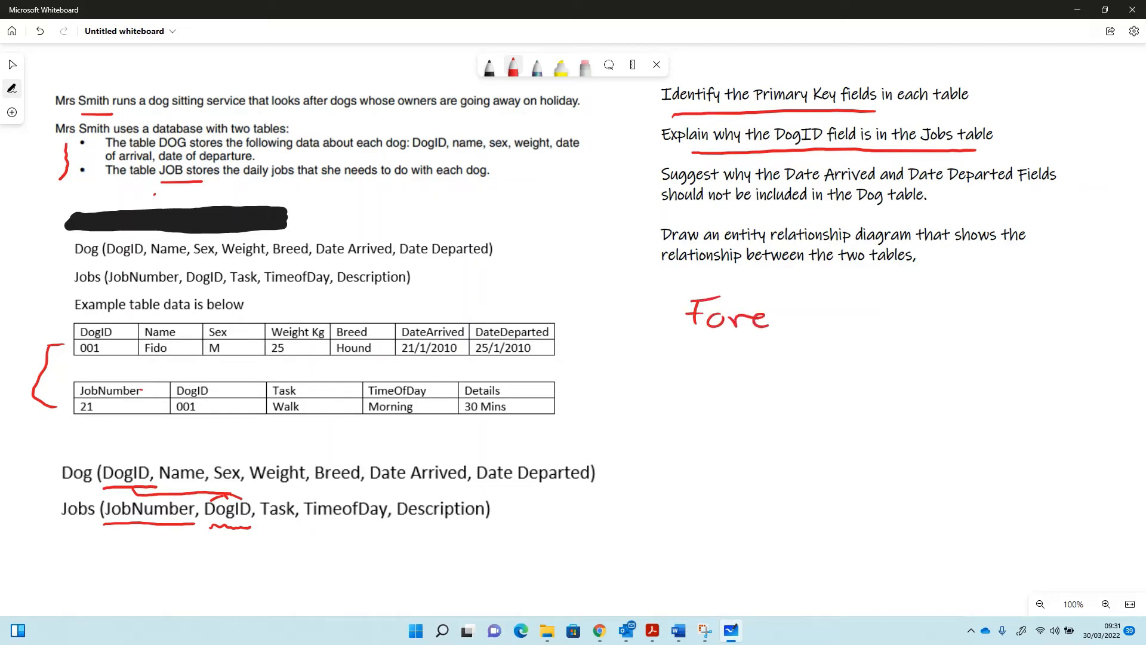
left_click_drag(760, 314, 840, 314)
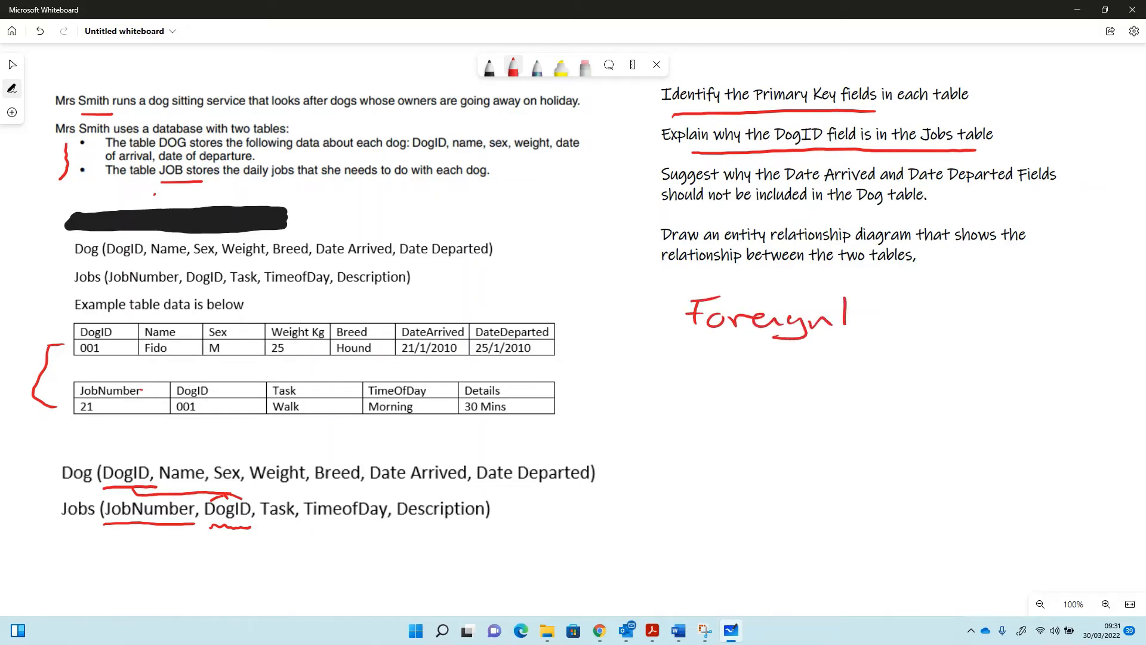
left_click_drag(833, 314, 950, 322)
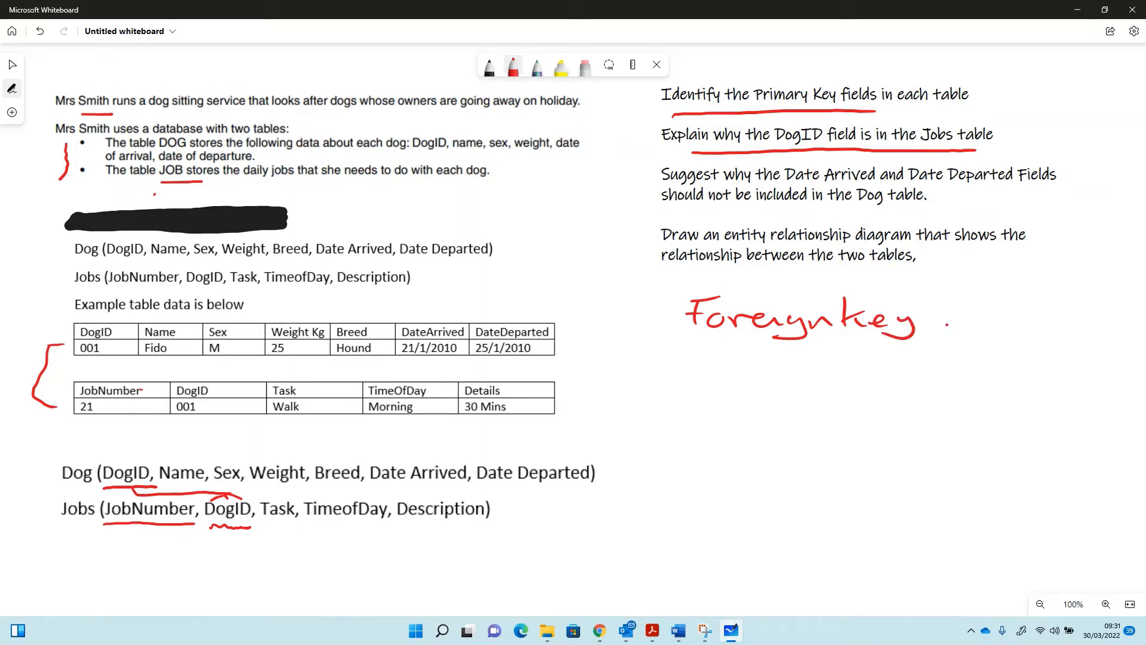
left_click_drag(642, 158, 643, 196)
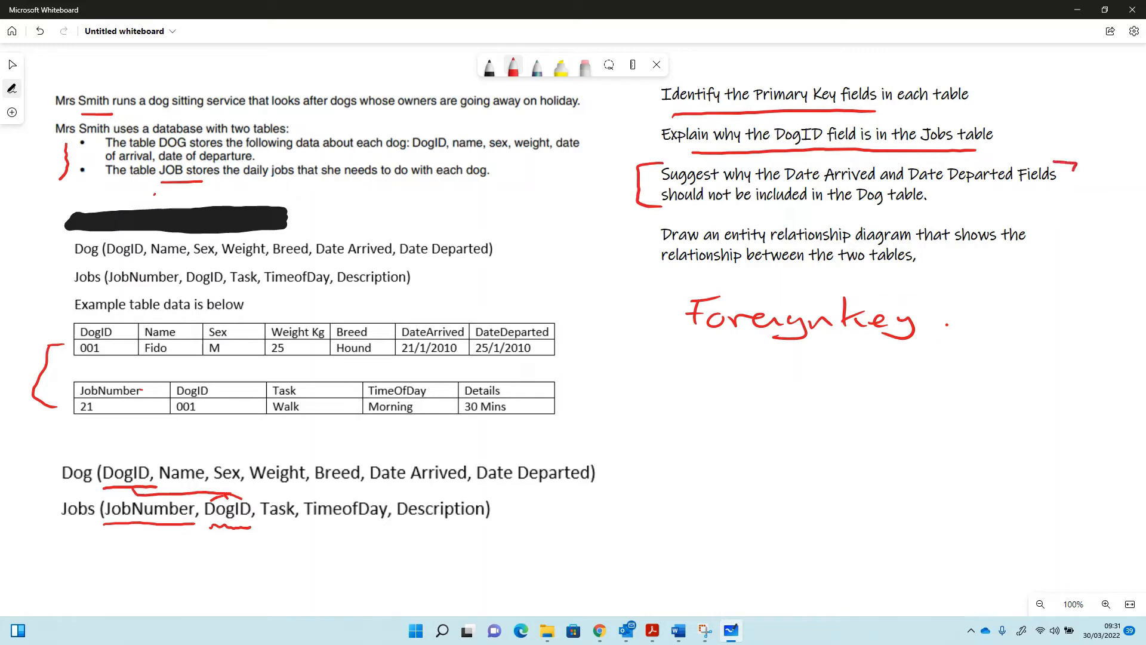
Step: Complete the bracket around the date-fields question, underline the arrival and departure dates, and bracket the ERD question
left_click_drag(1068, 162, 1046, 216)
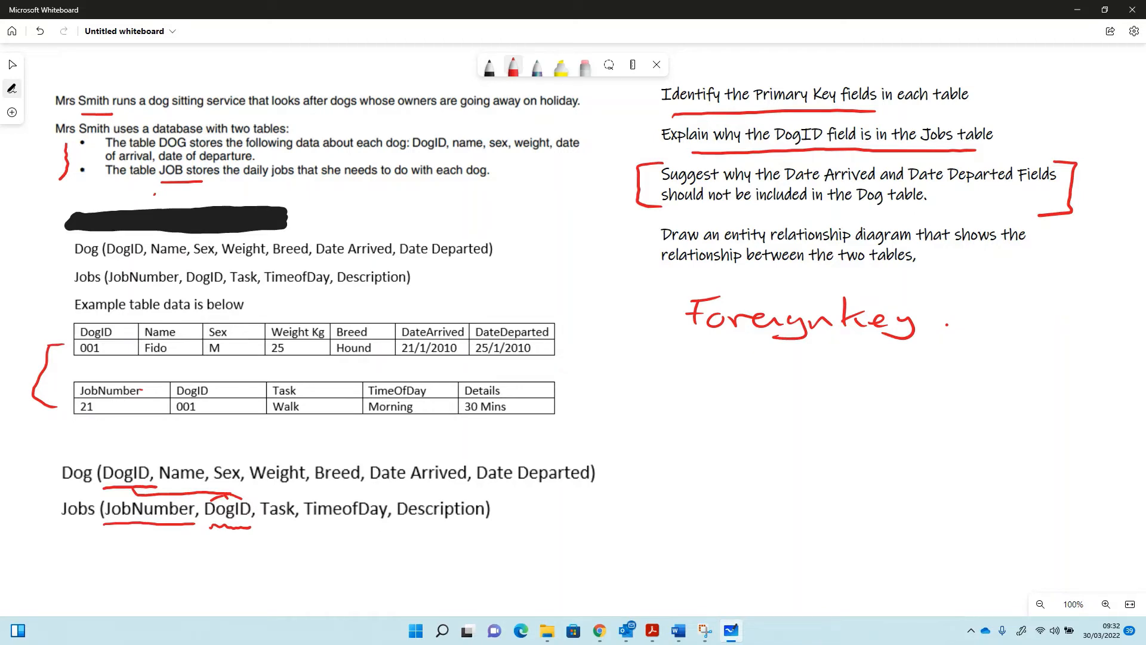
left_click_drag(405, 360, 496, 361)
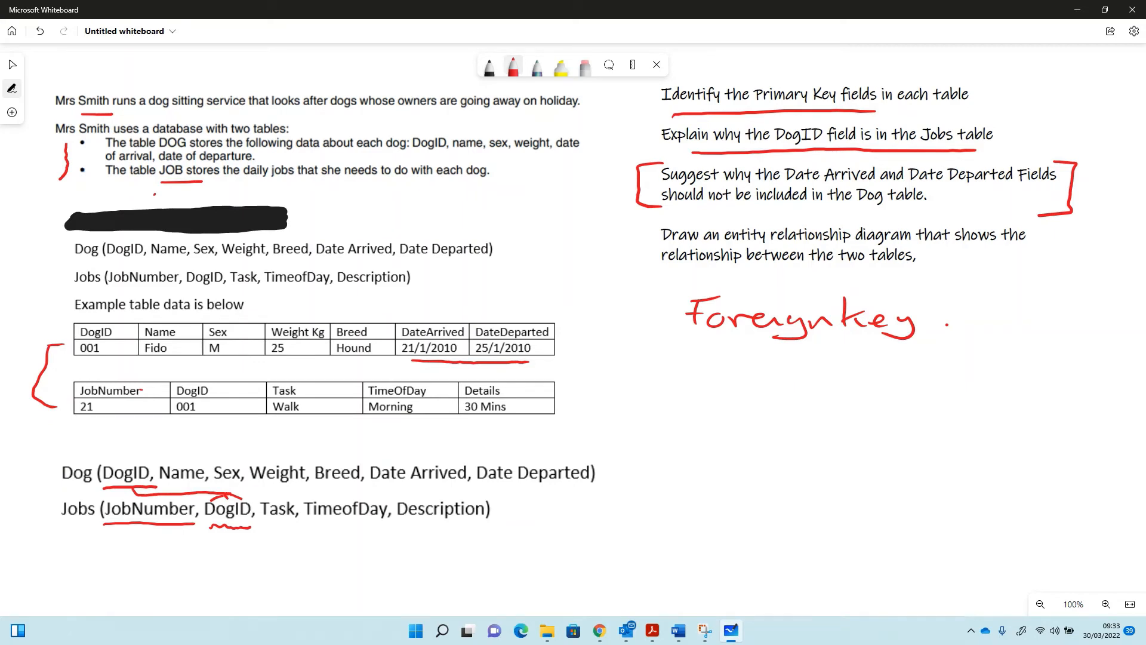
left_click_drag(637, 219, 624, 271)
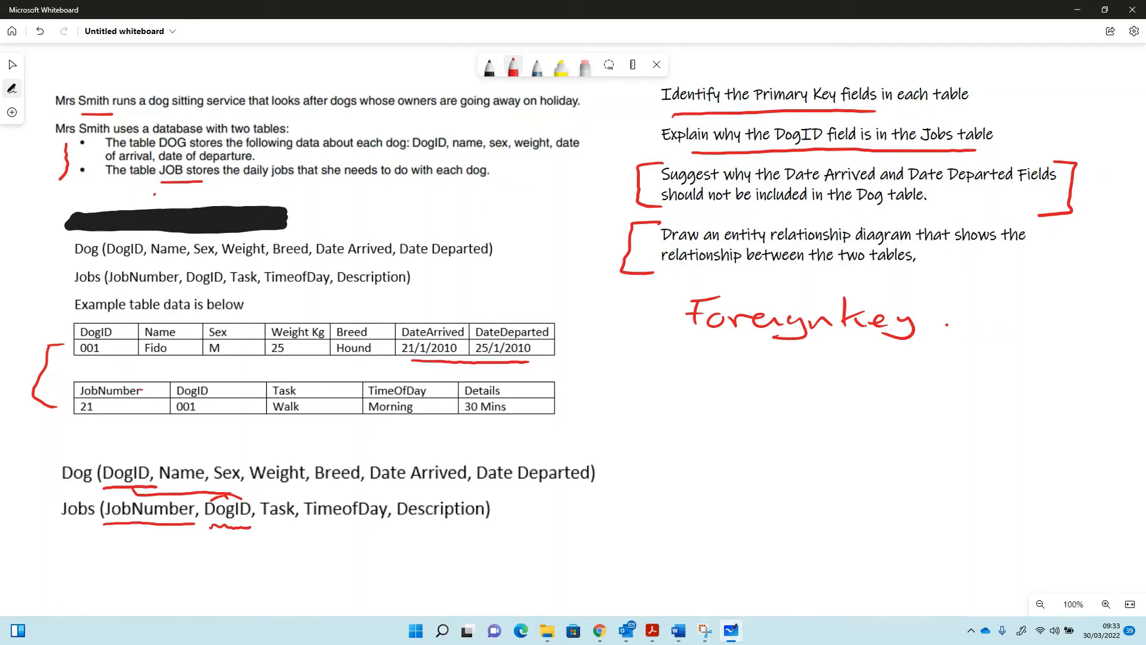
Step: Draw Dog and Jobs boxes joined by a line with a crow's foot at the Jobs end, and start the 'Ha' label
left_click_drag(705, 423, 734, 454)
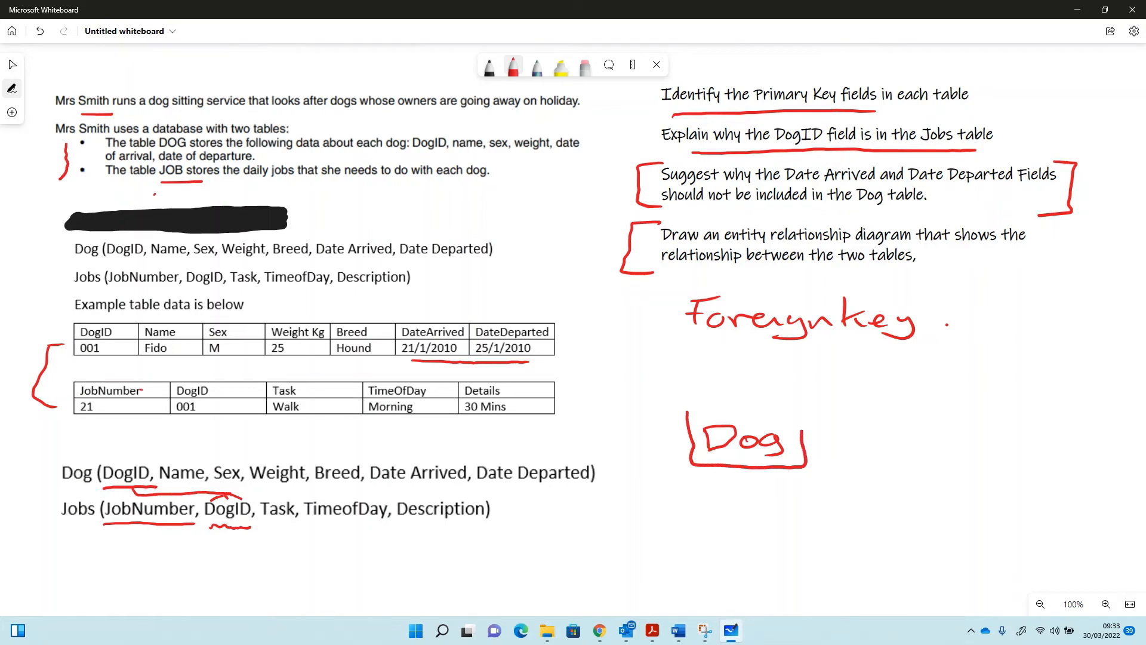
left_click_drag(683, 409, 800, 465)
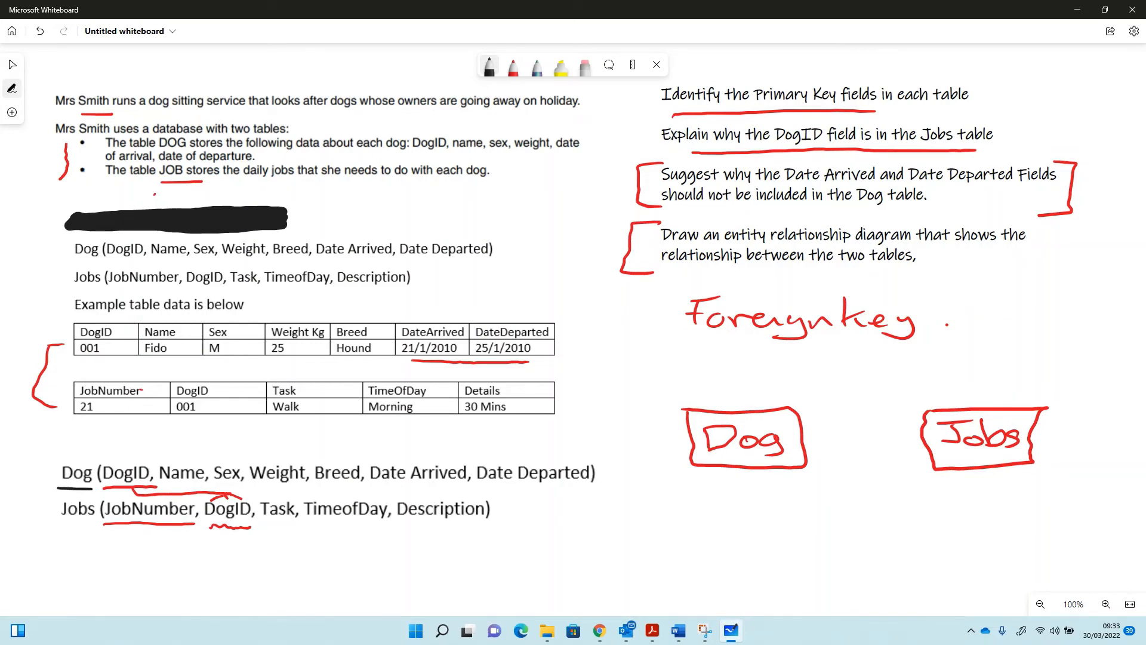
left_click_drag(802, 440, 865, 441)
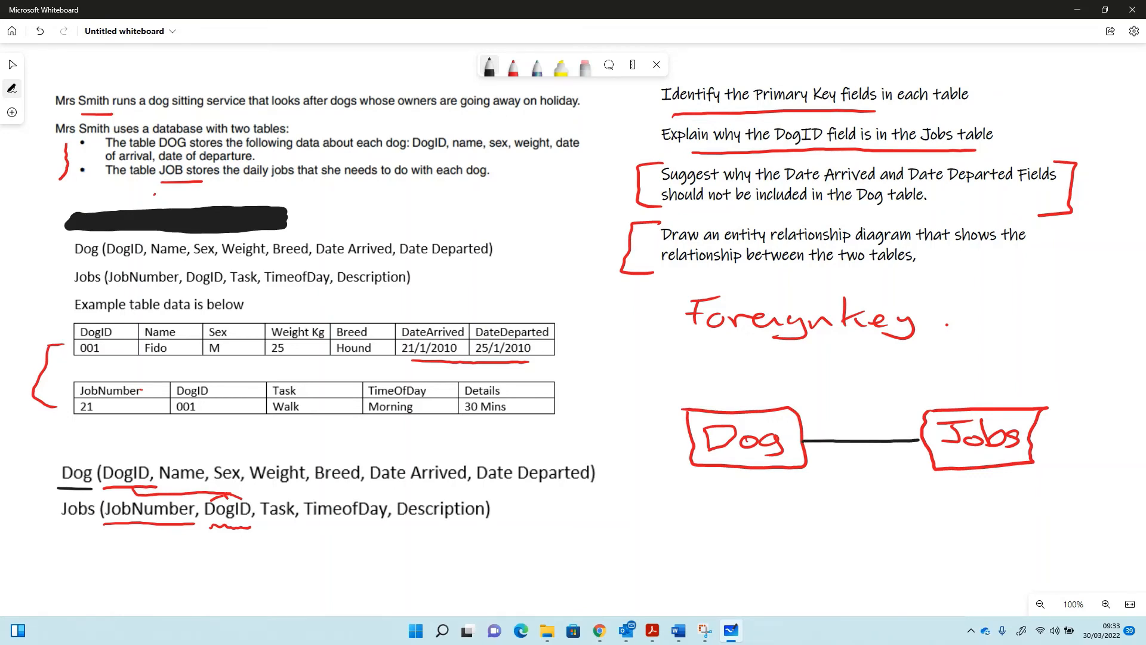
left_click_drag(918, 420, 917, 454)
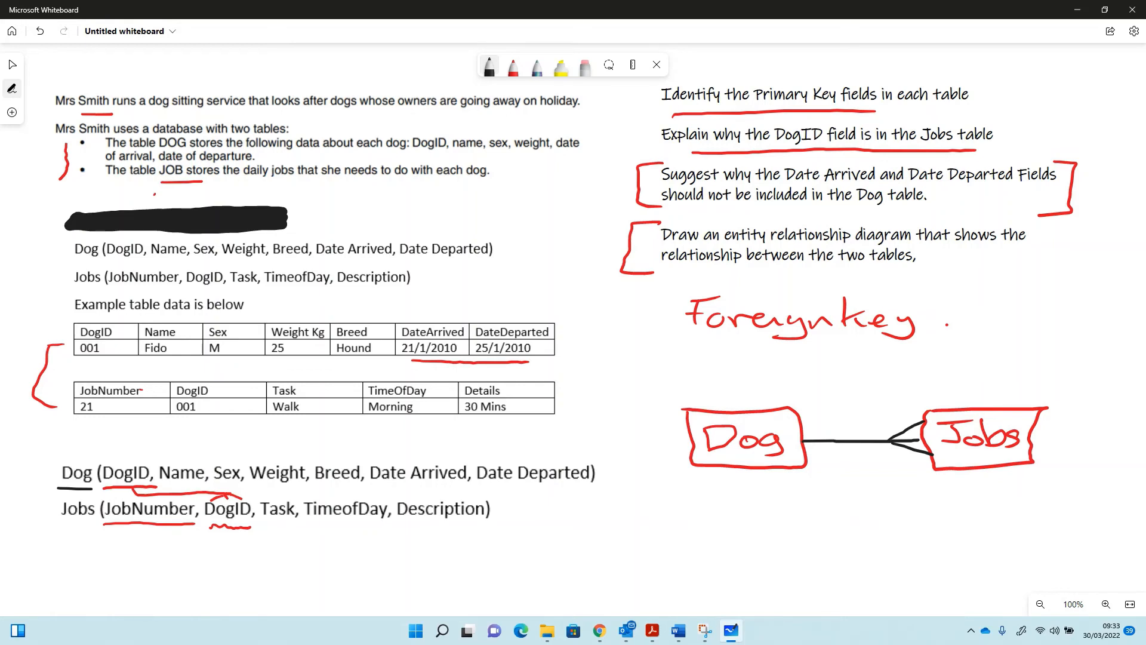
type("Ha")
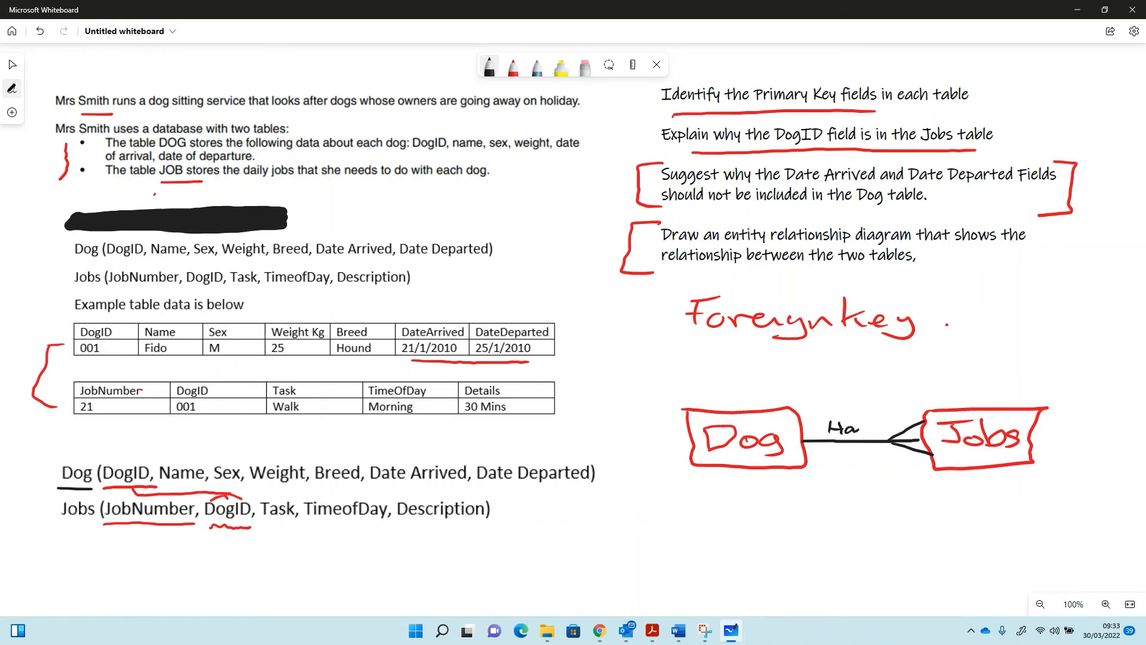